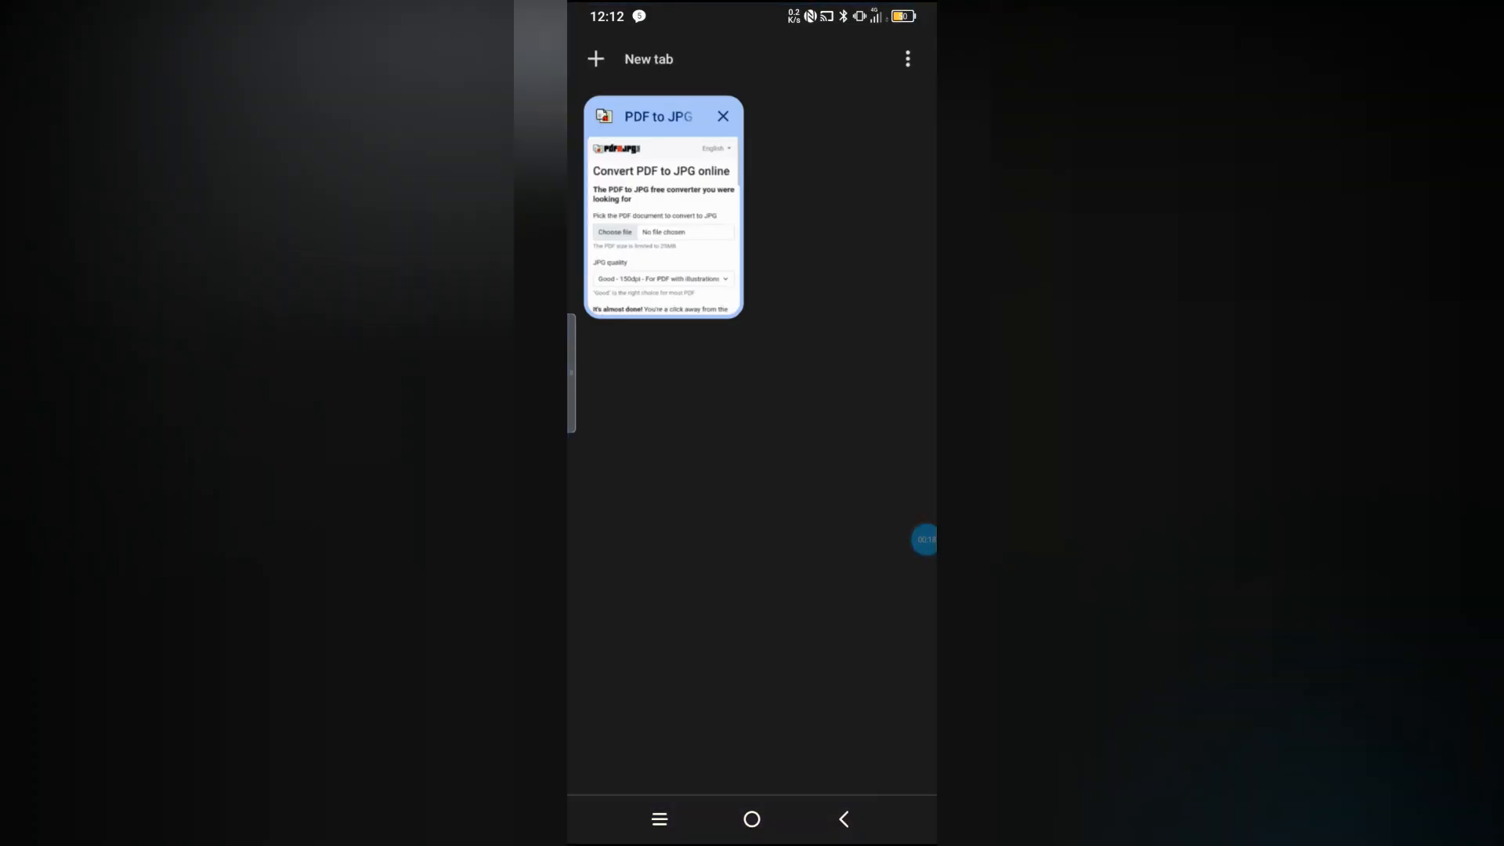
Switch to the 'PDF to JPG' tab showing pdf2jpg.net
click(662, 211)
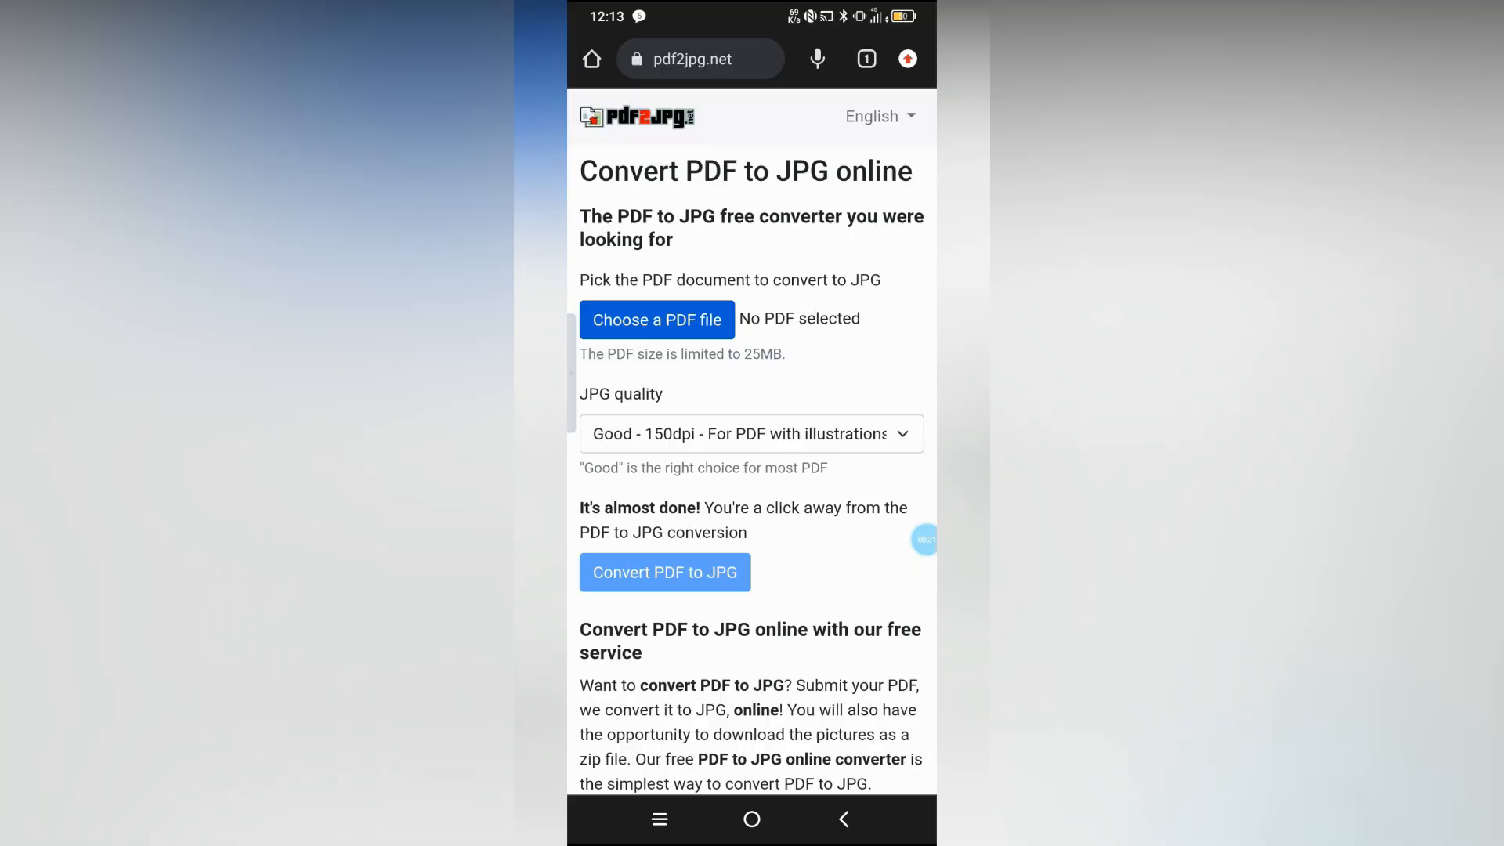
Attach flyermaker_20230916212048.pdf from the Files app's Recent list
click(658, 319)
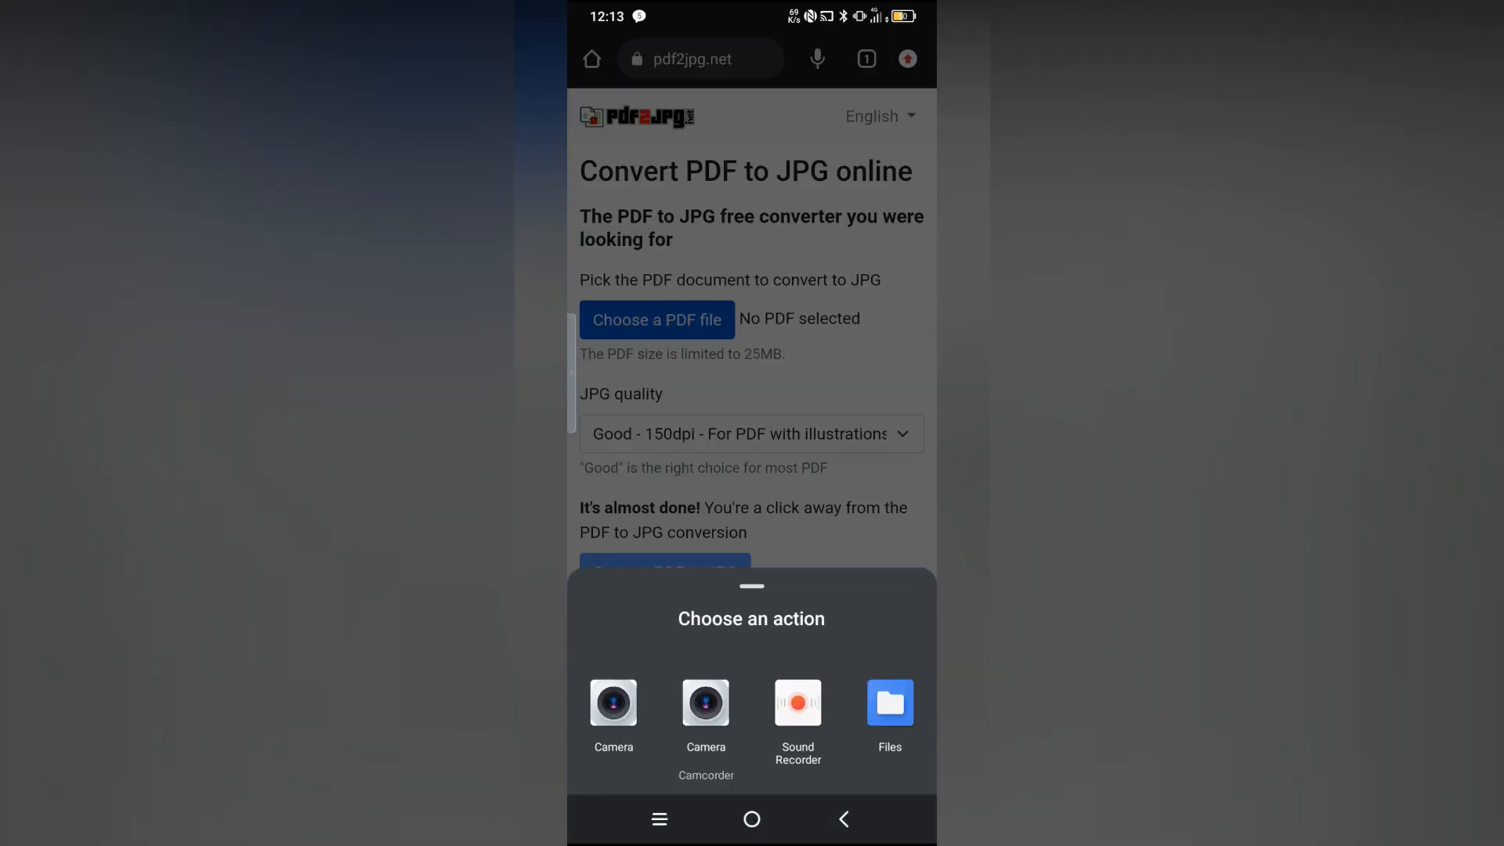
click(888, 702)
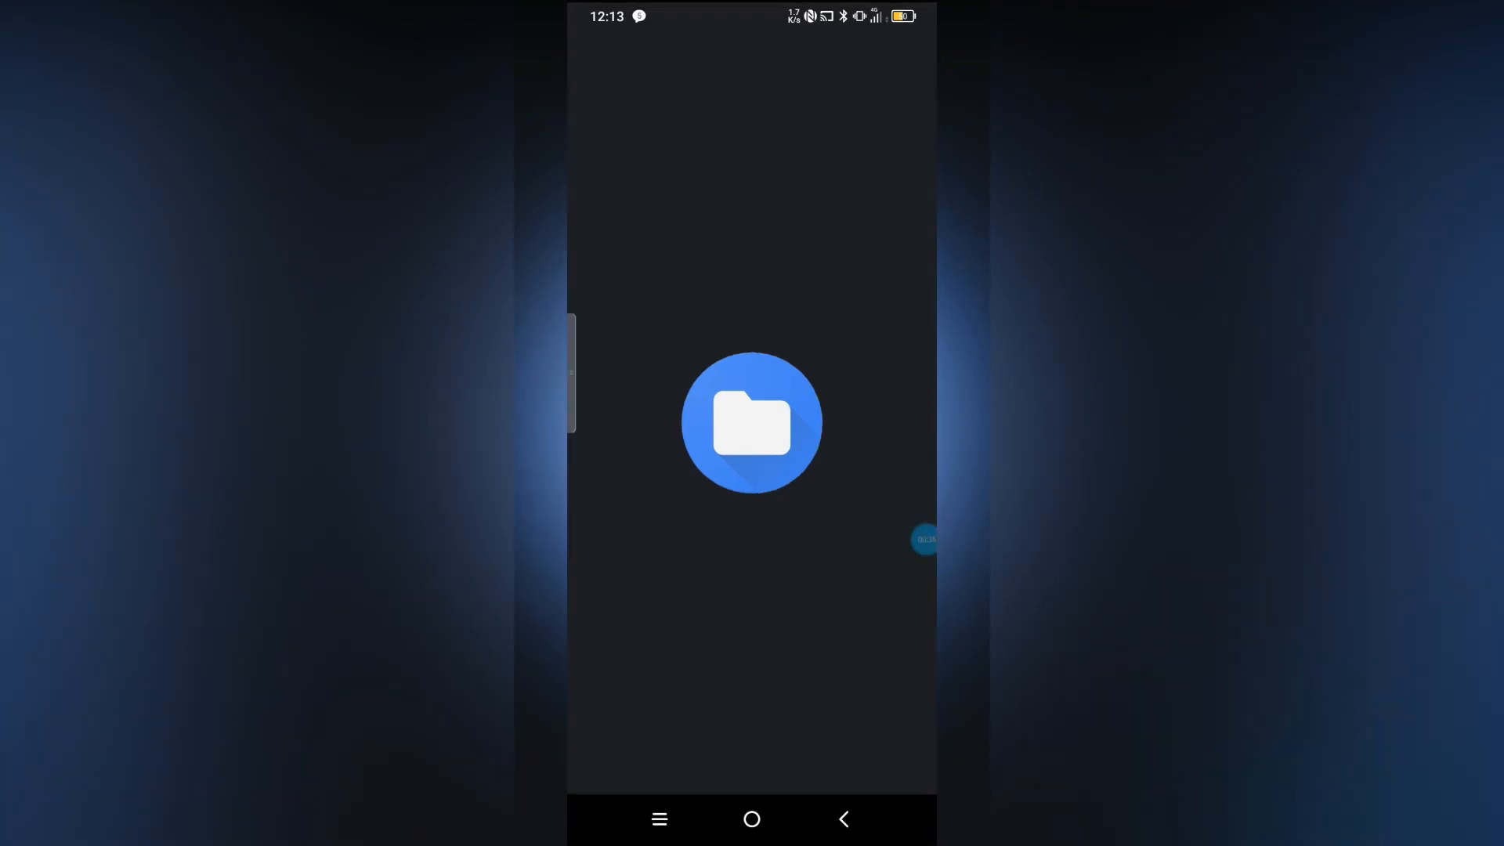
click(752, 423)
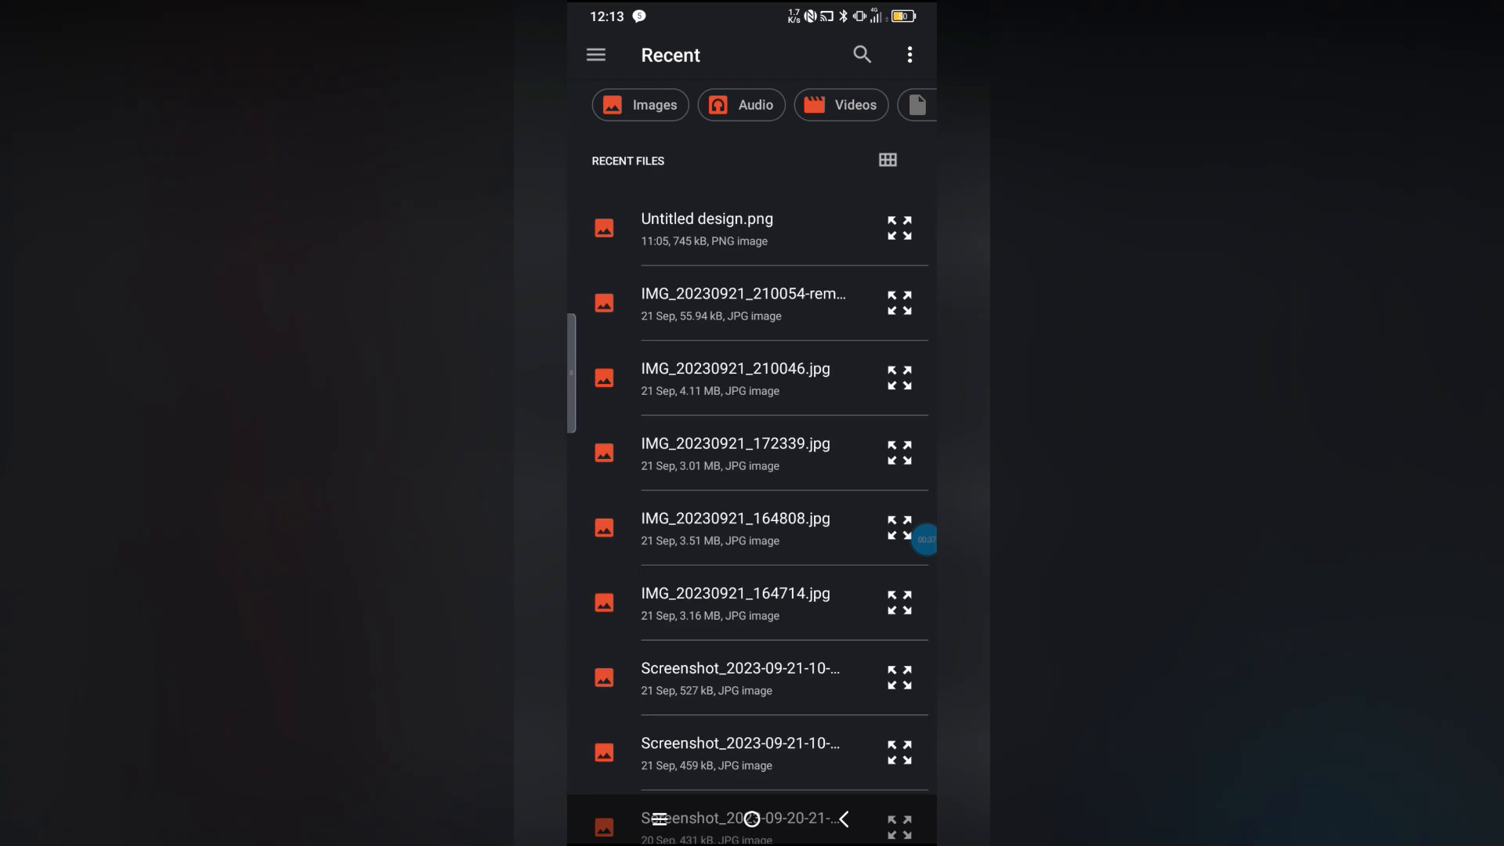
scroll(down, 3)
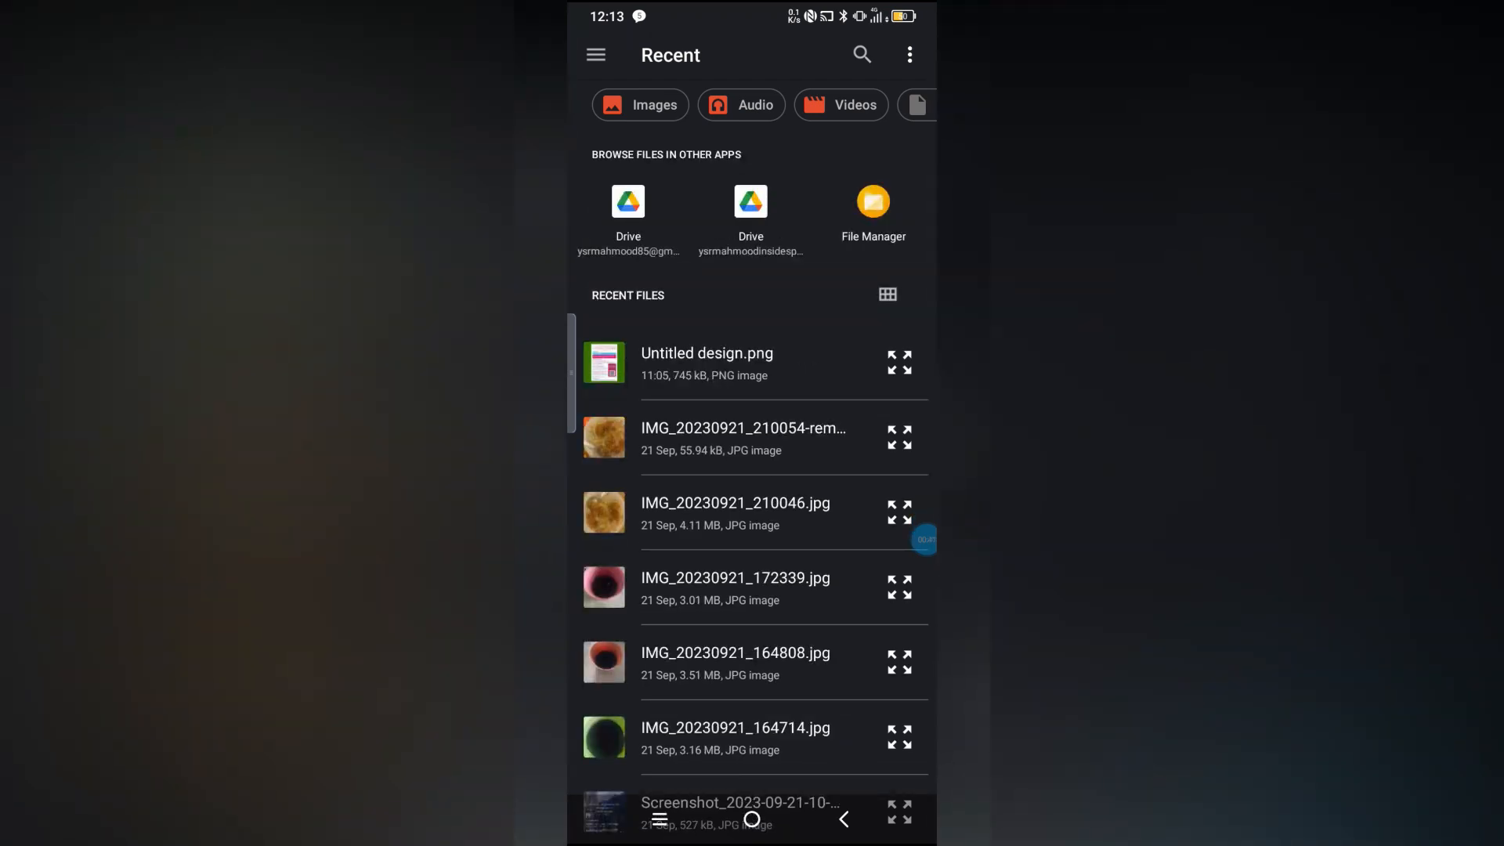
scroll(down, 3)
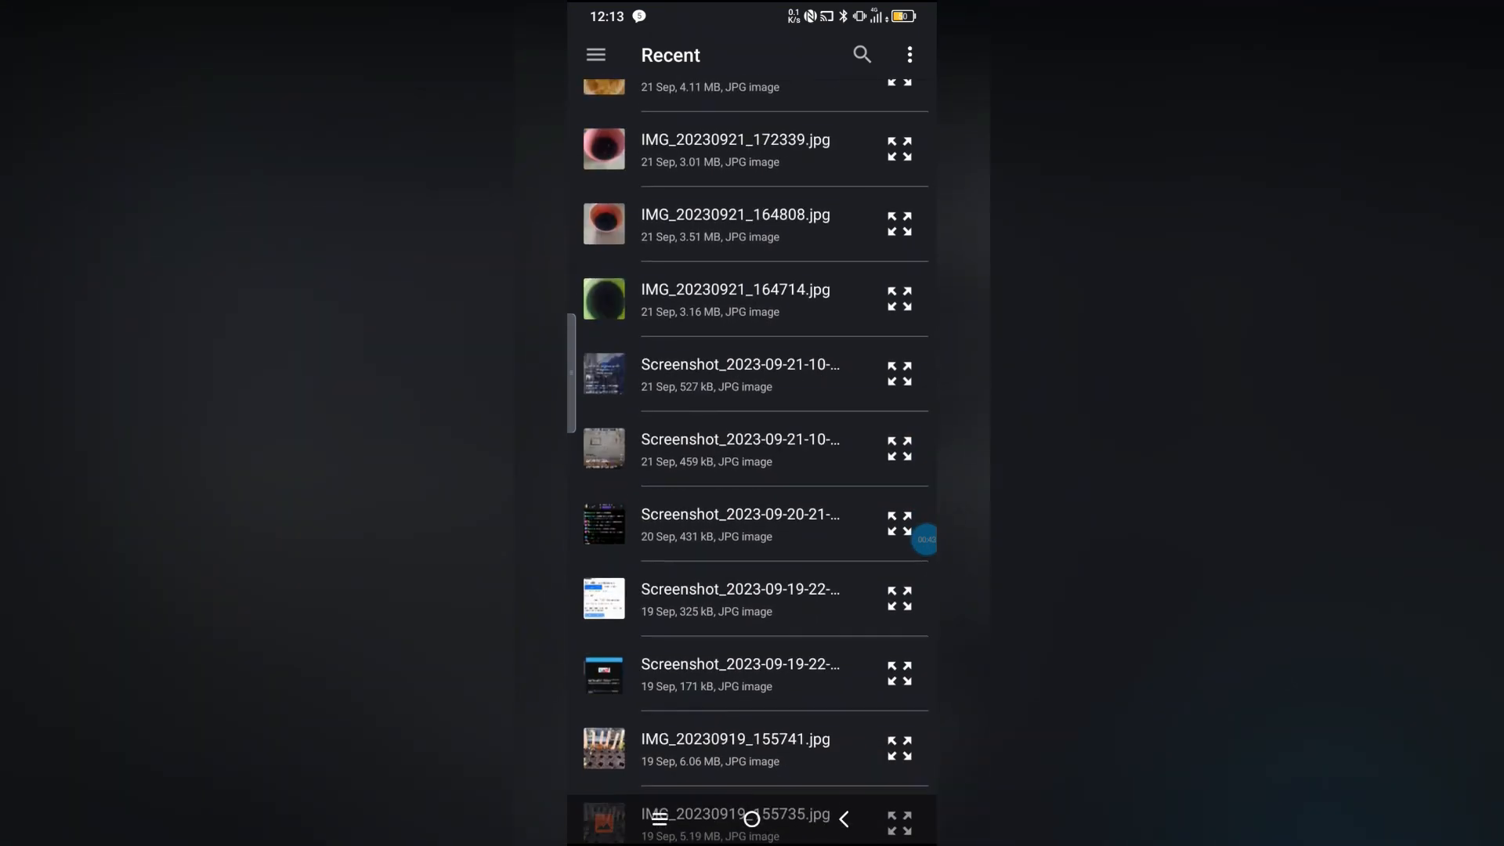
scroll(down, 3)
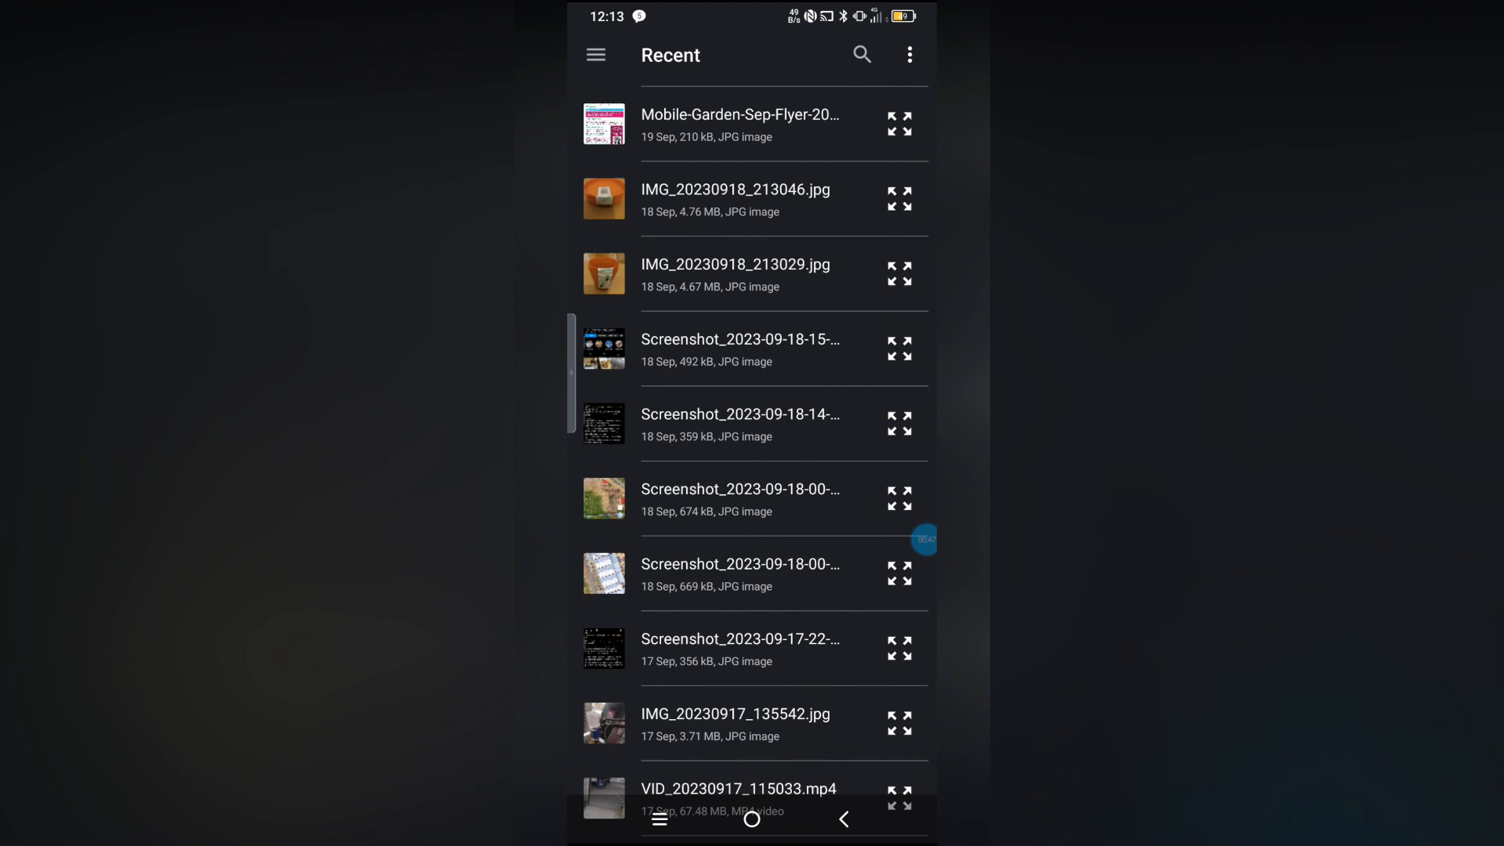
scroll(down, 3)
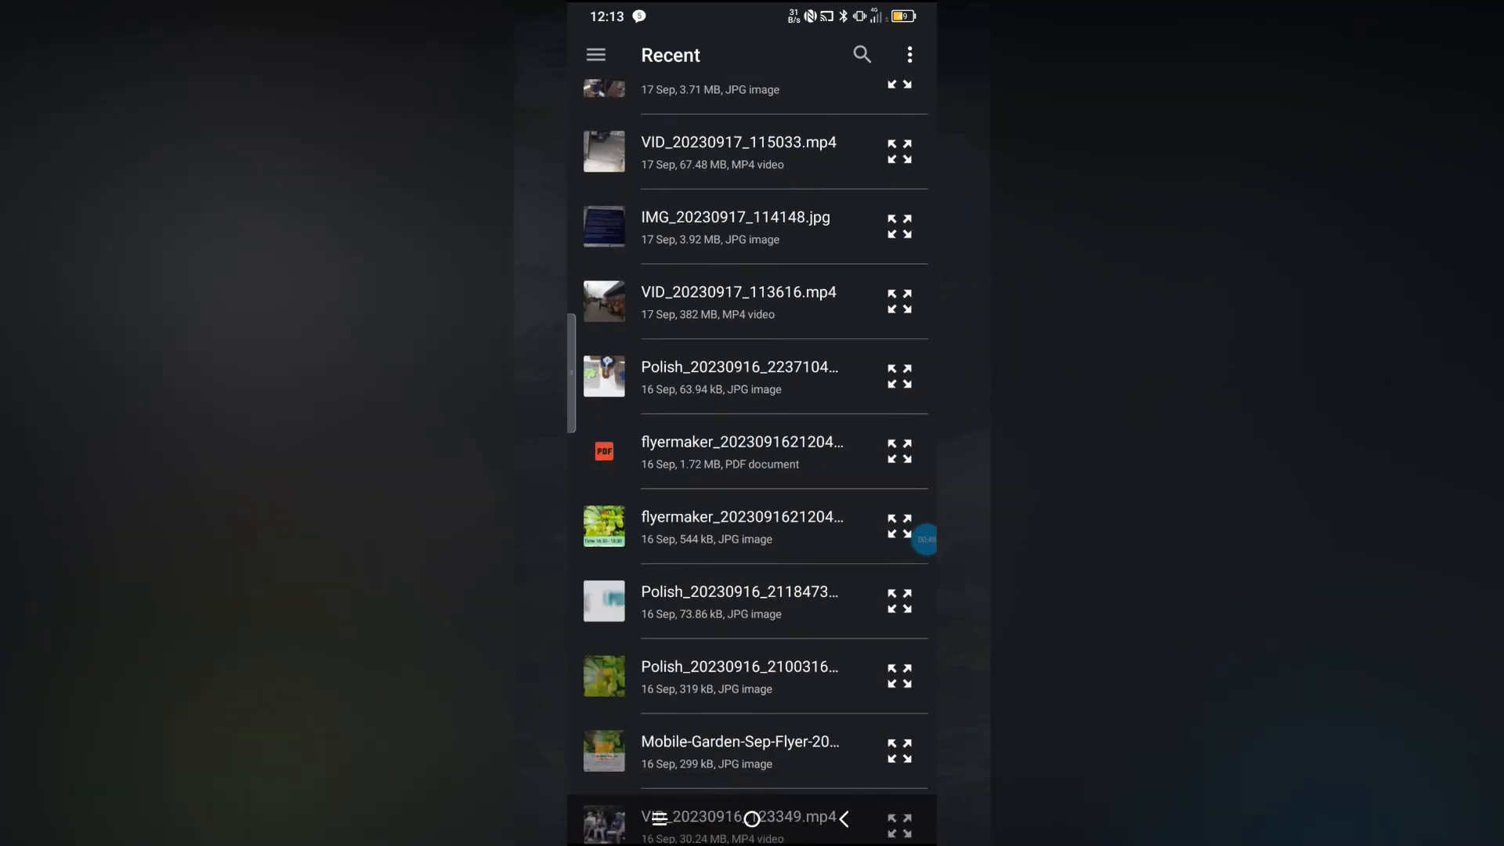
scroll(down, 3)
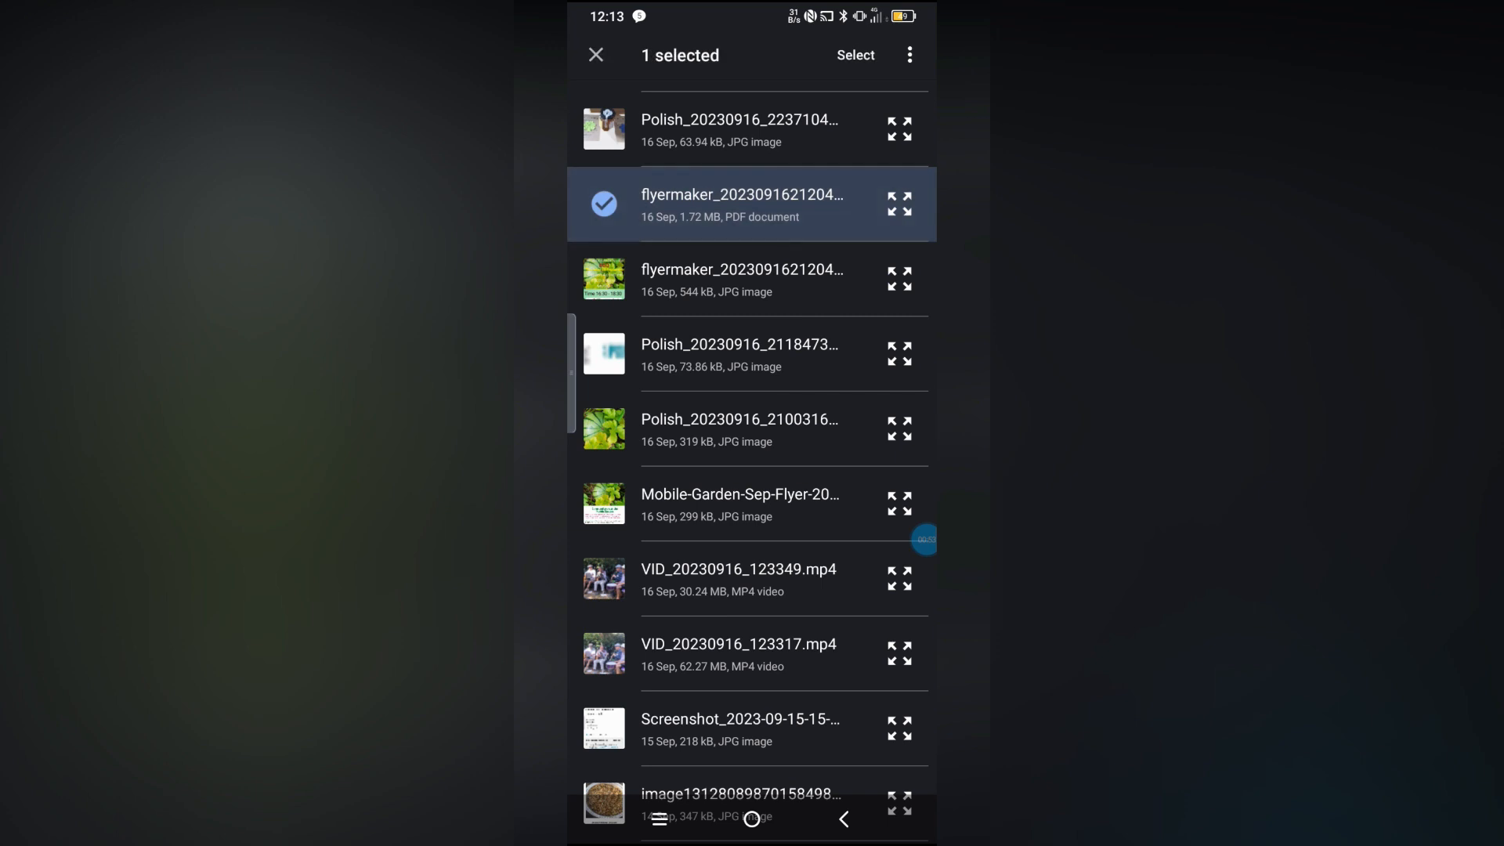
click(594, 55)
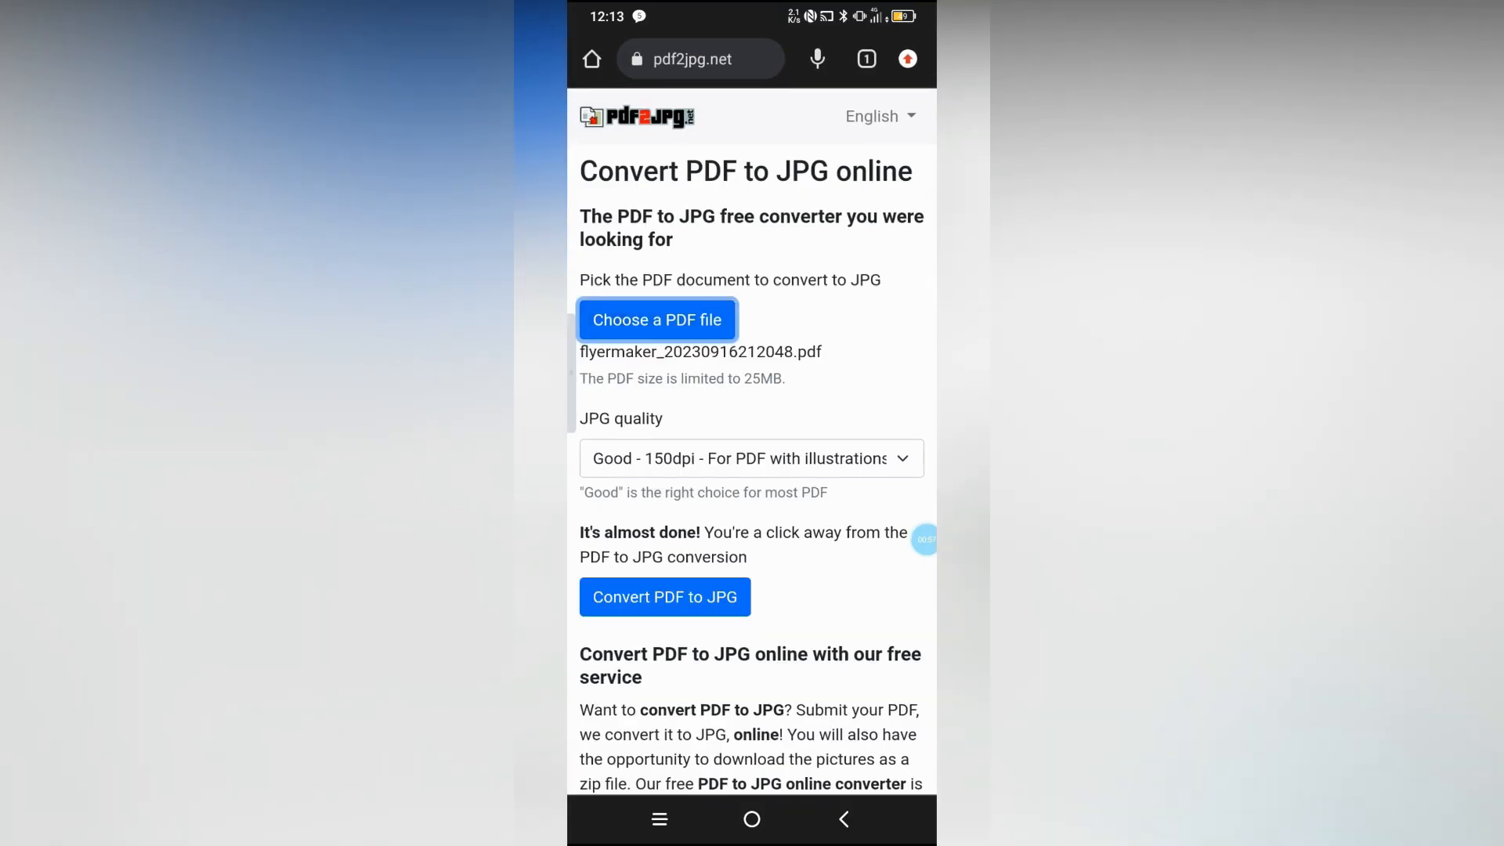
Keep 'Good - 150dpi' quality and convert the flyermaker PDF to JPG
click(751, 458)
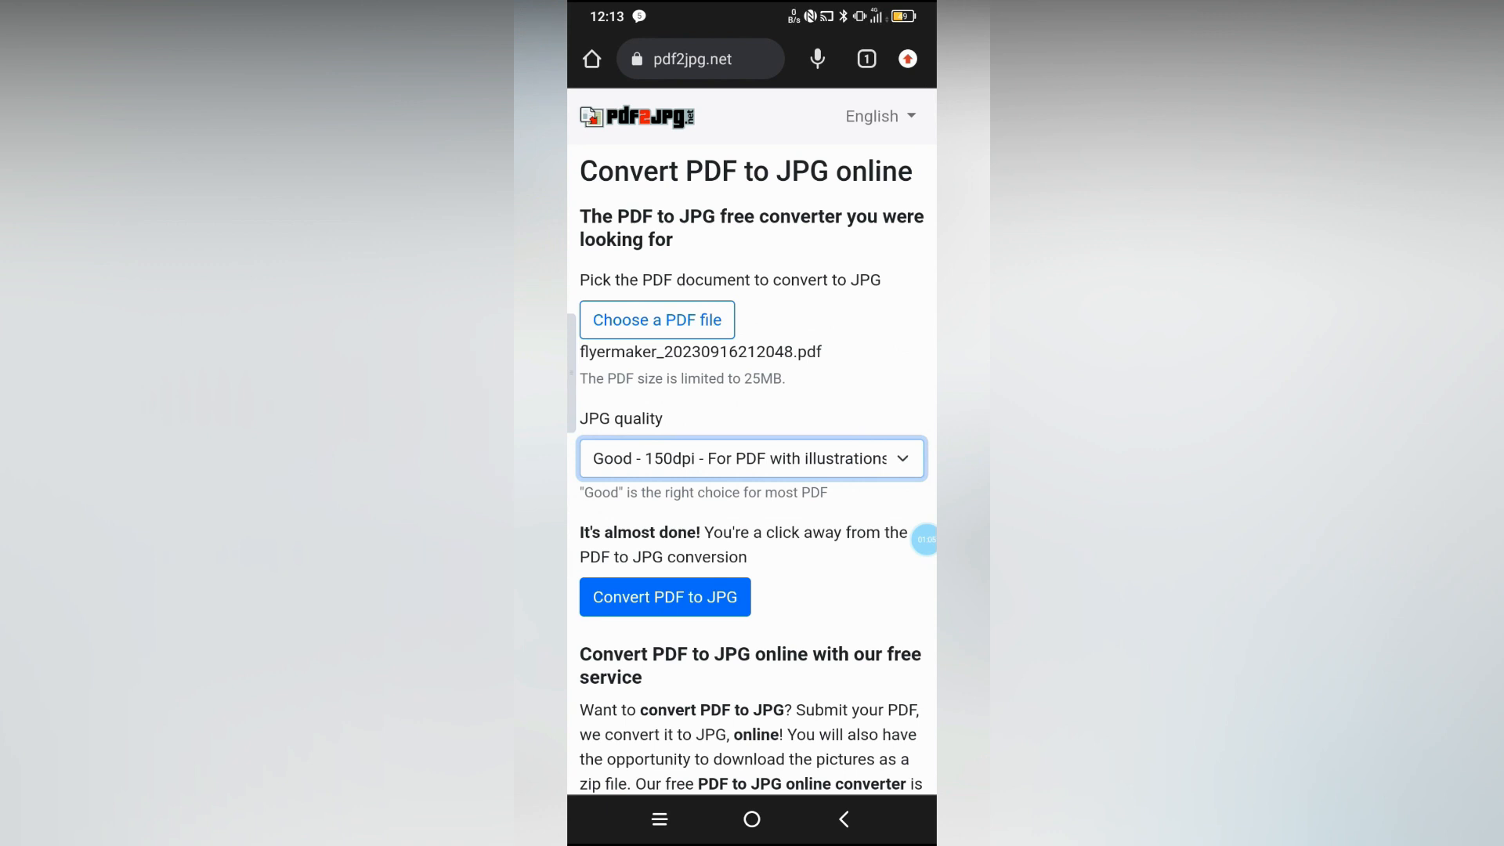
click(663, 597)
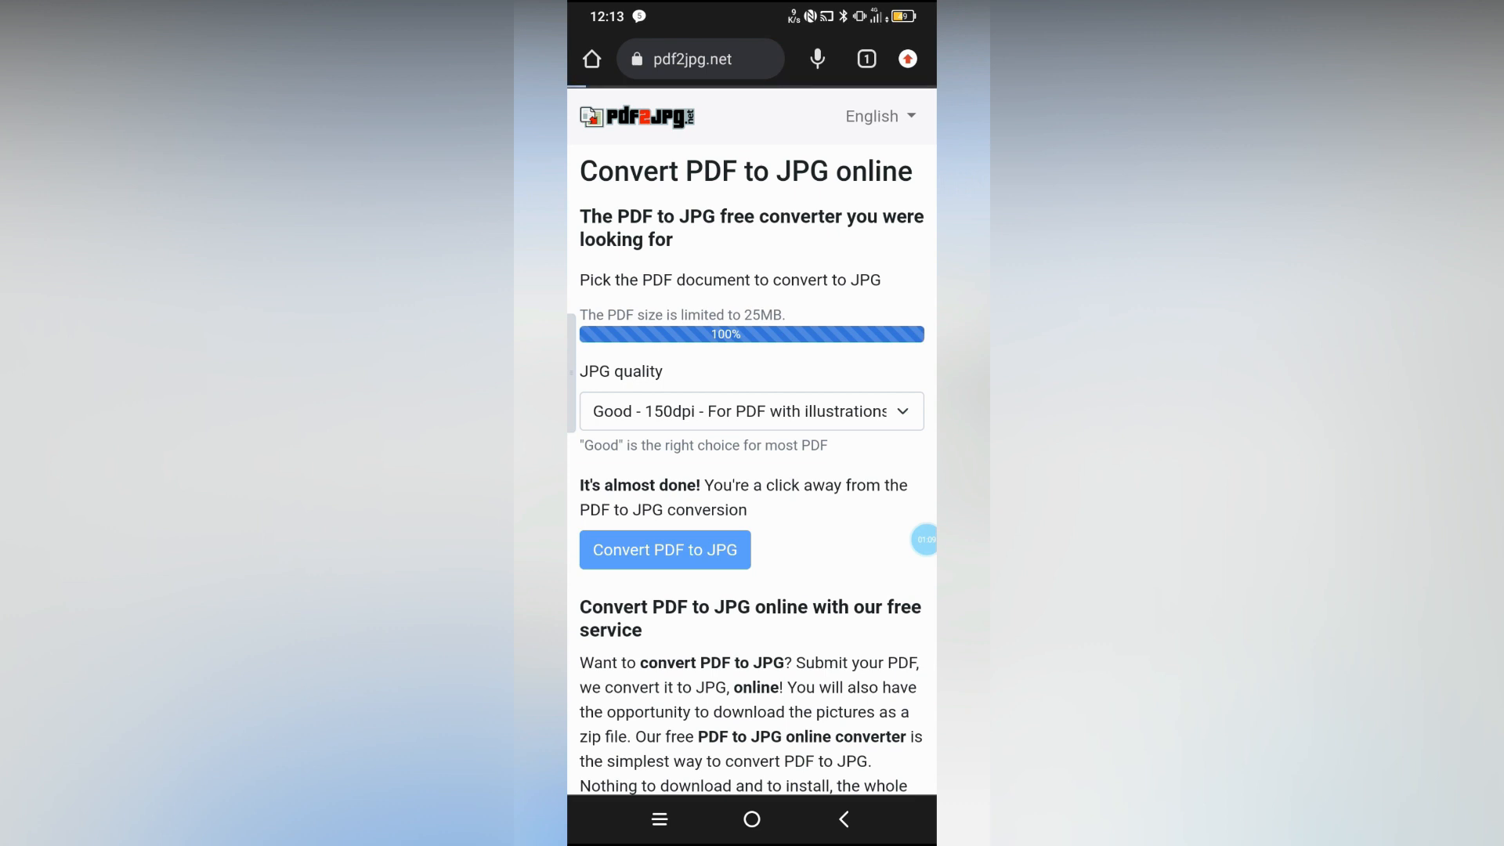
click(664, 550)
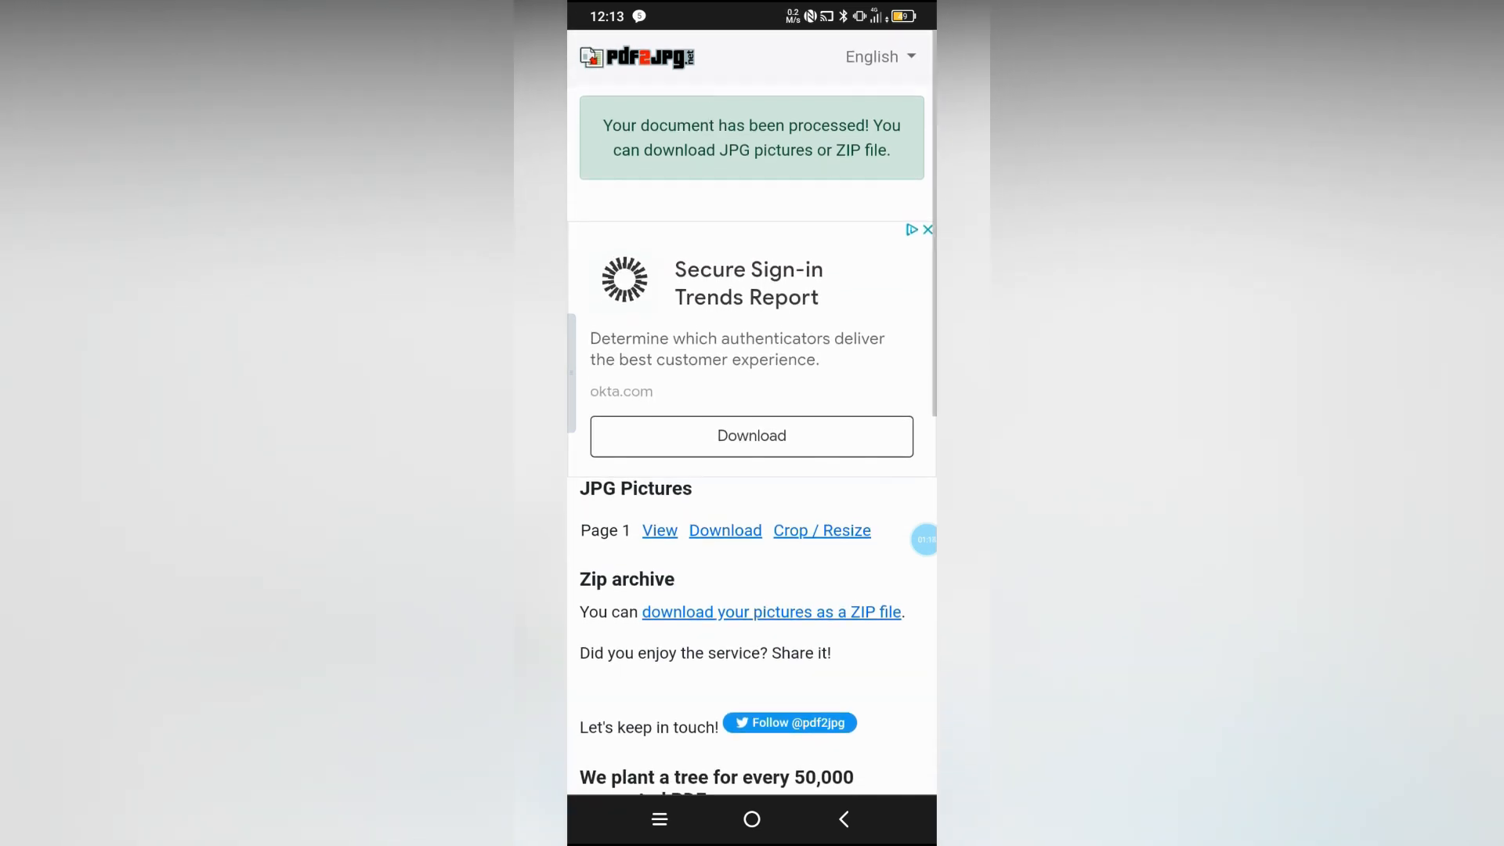
Download the Page 1 JPG (355.90 KB) from the JPG Pictures list
scroll(down, 3)
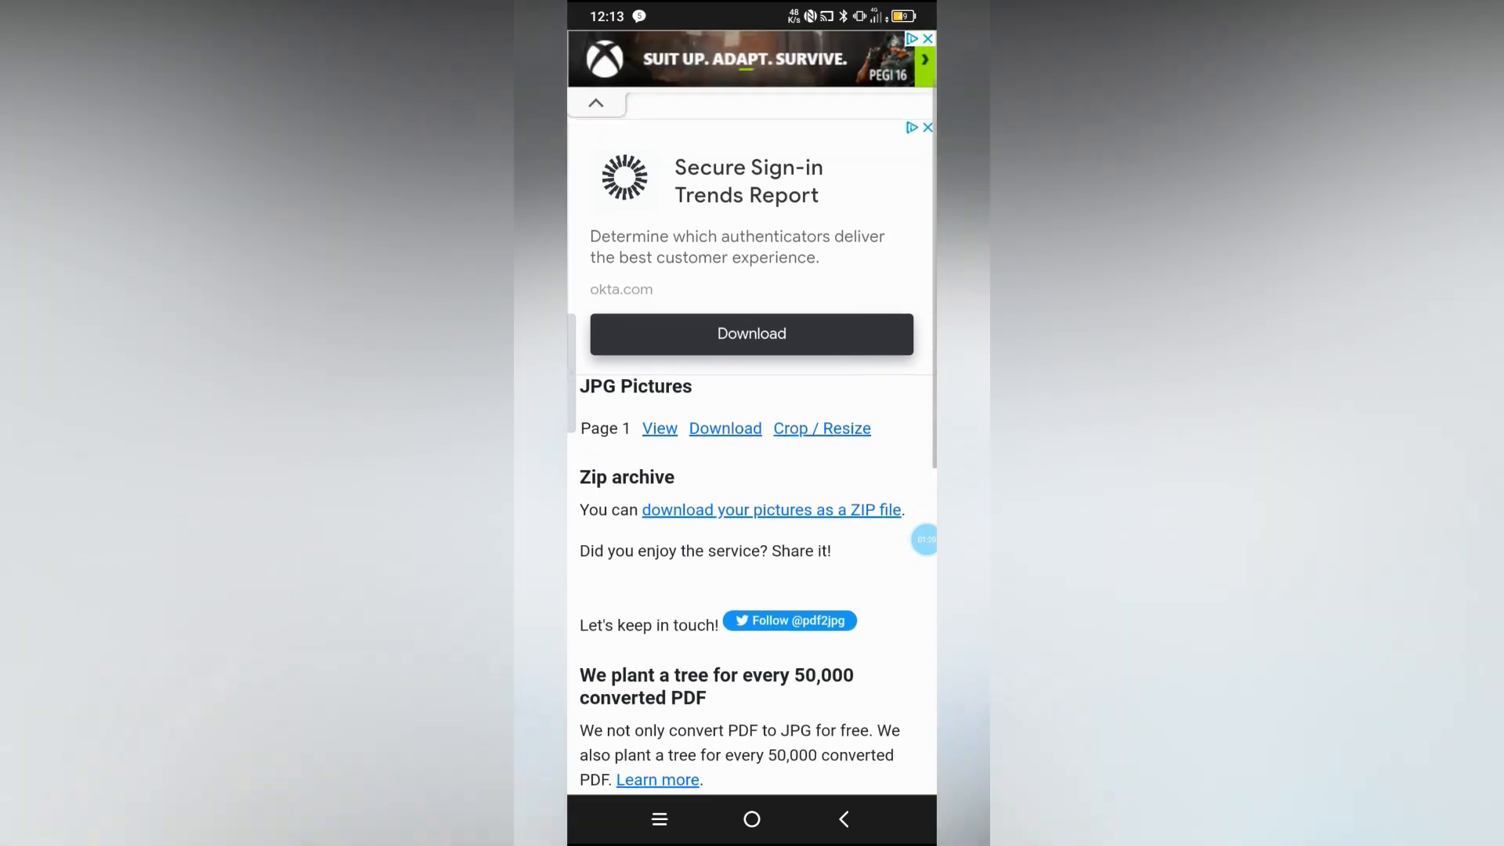
scroll(down, 3)
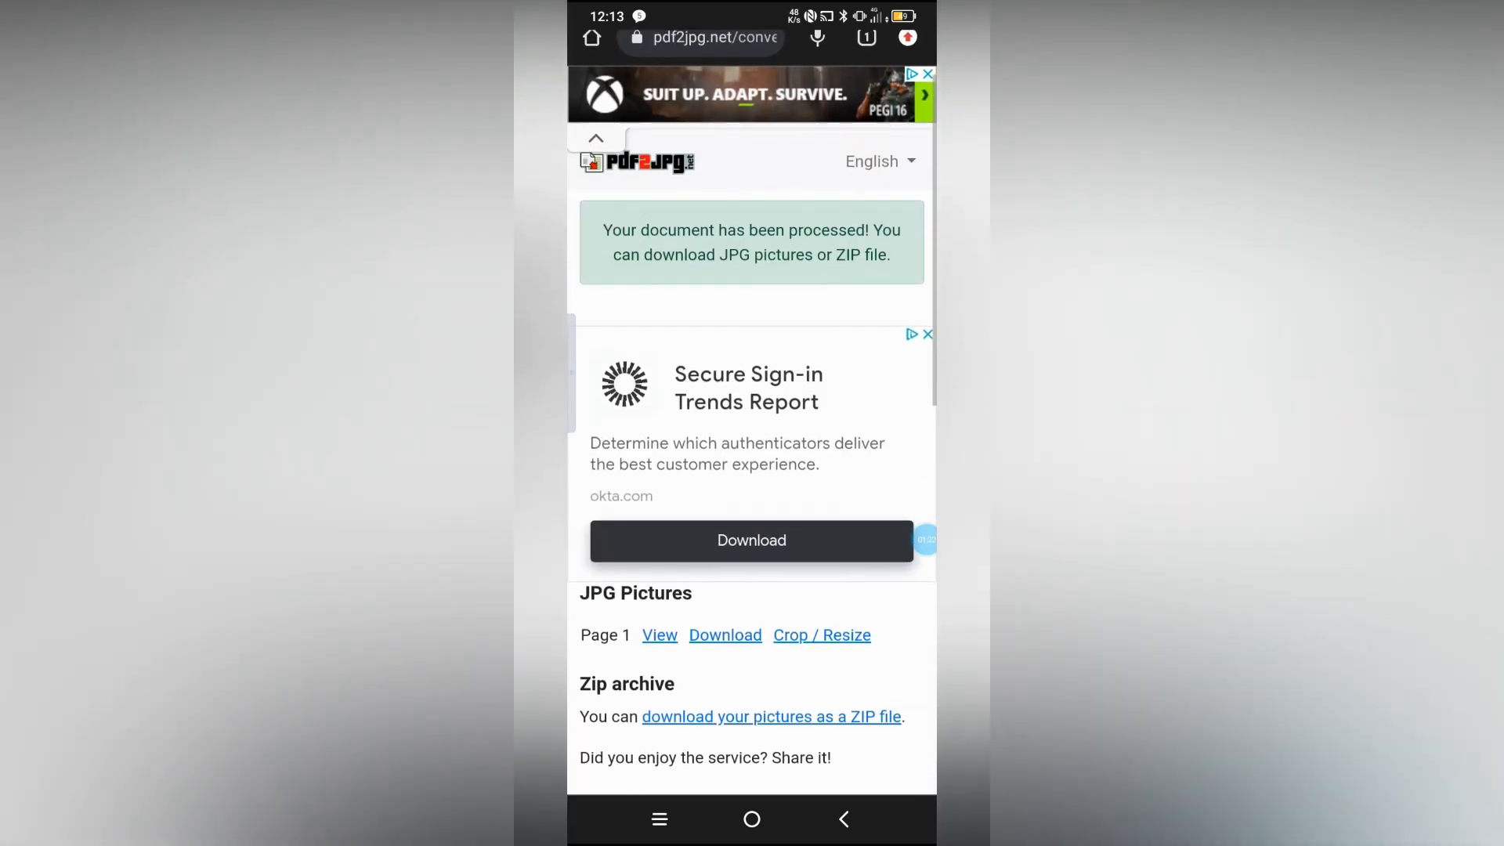
click(751, 540)
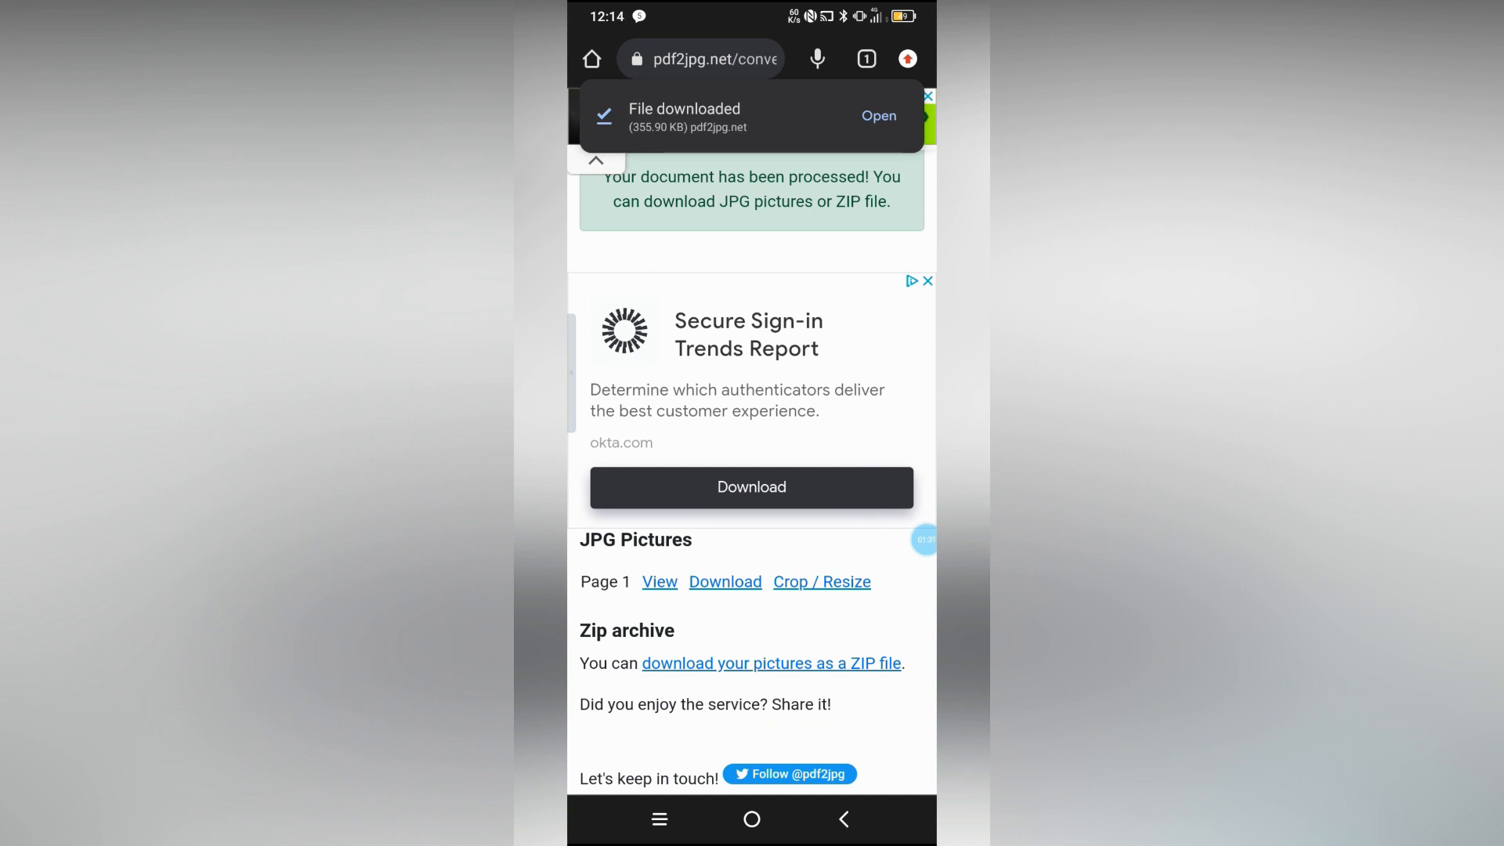
click(877, 116)
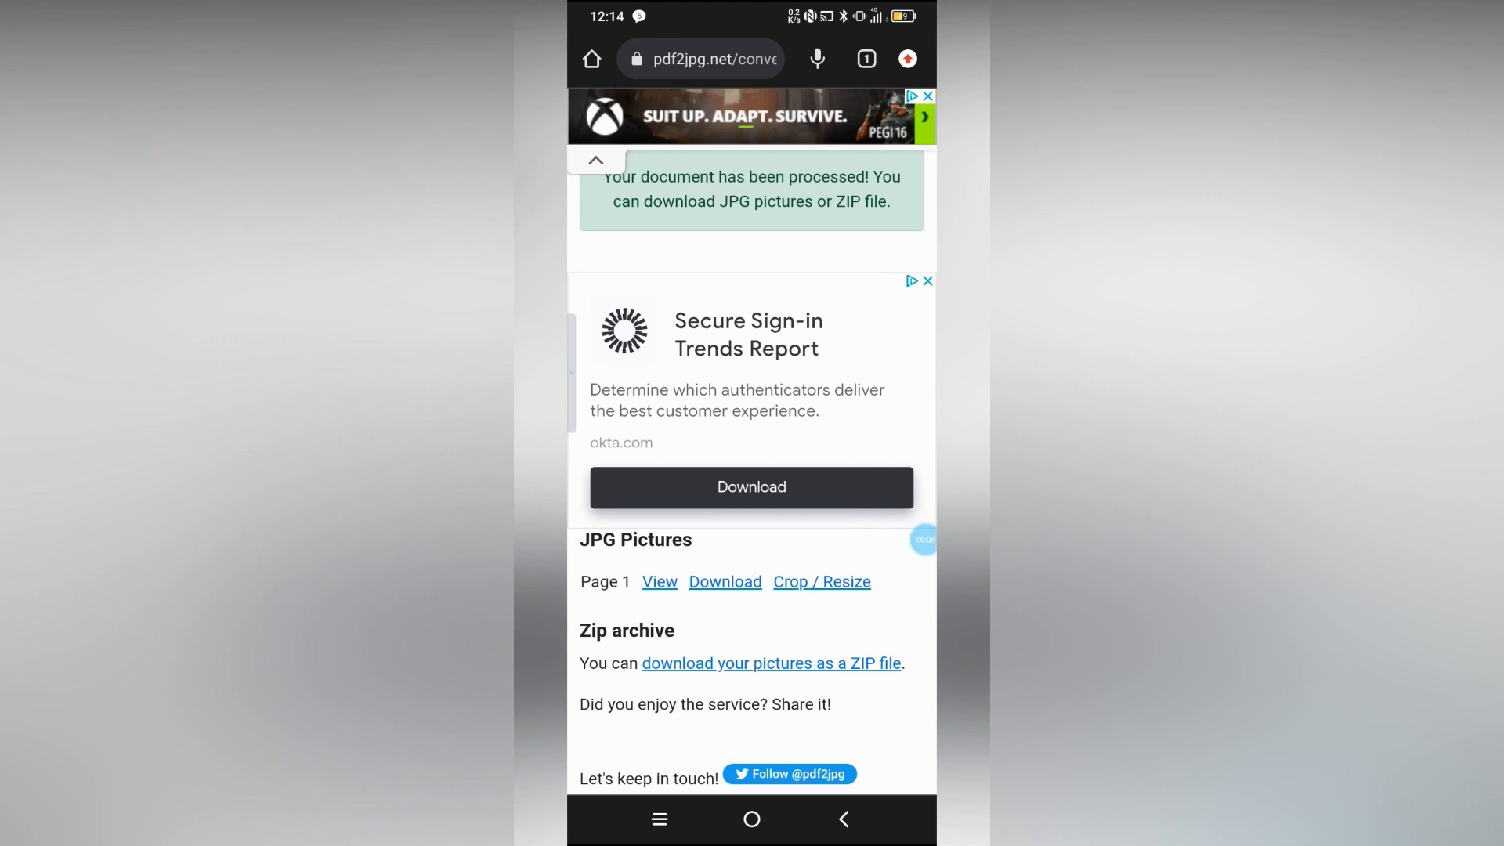
click(751, 820)
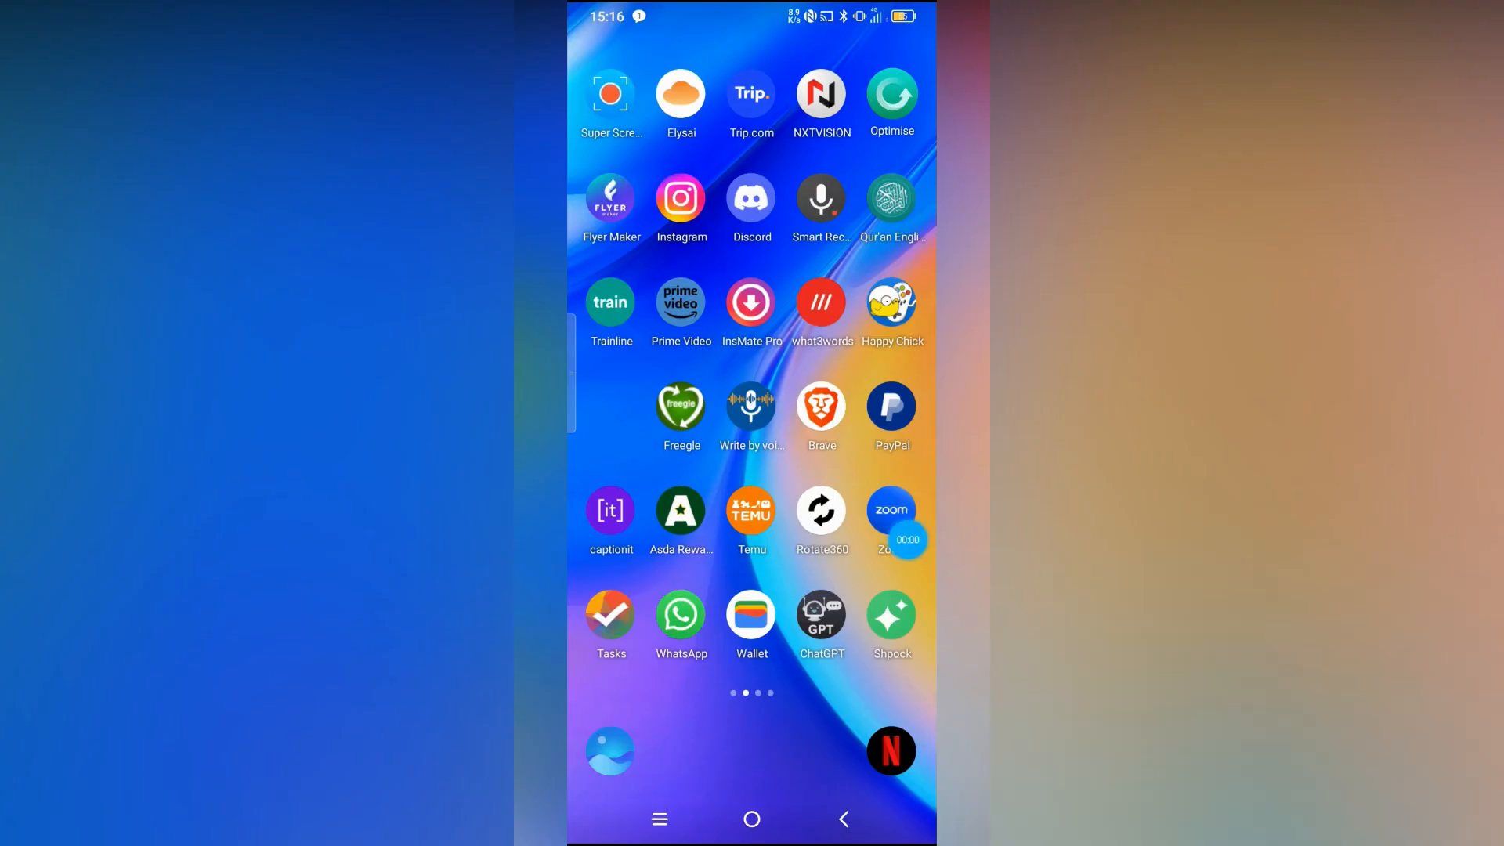